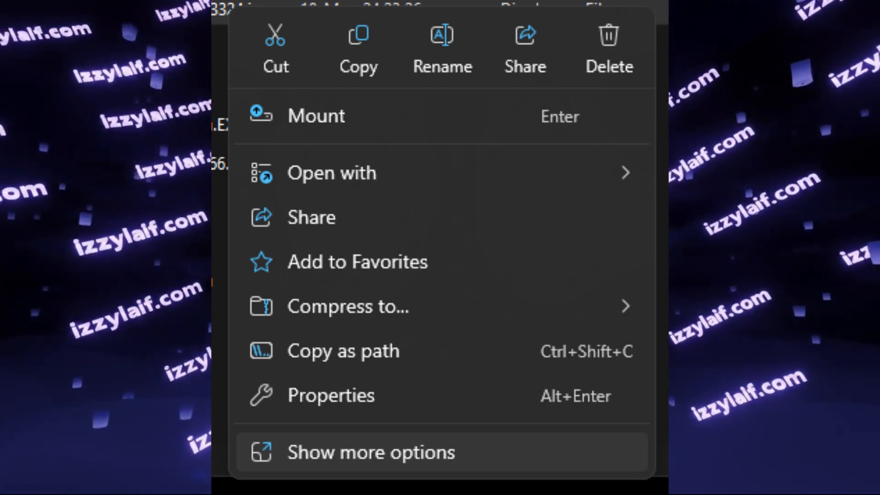
# Step: Reach Outlook's Settings screen via the gear icon in the sidebar
pyautogui.click(370, 452)
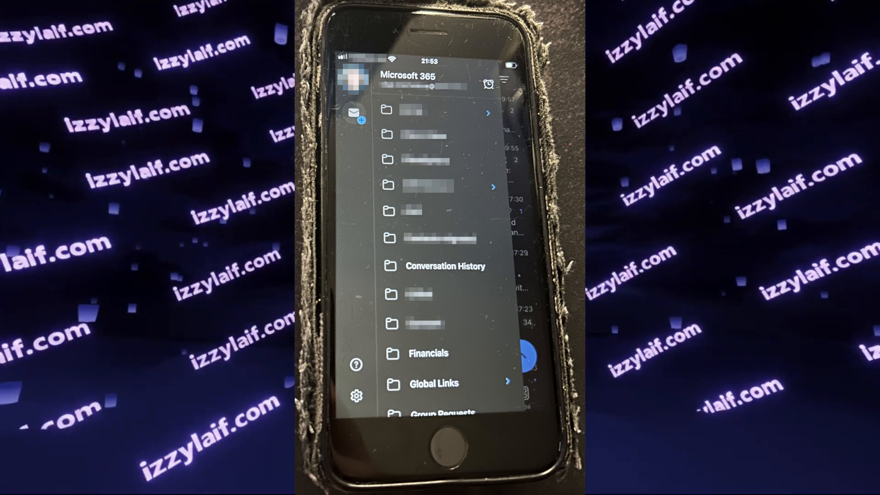
pyautogui.click(355, 396)
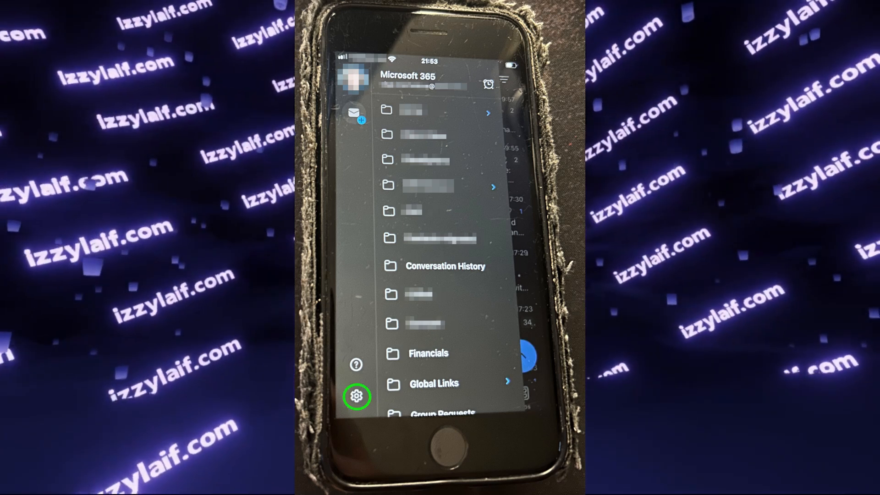
pyautogui.click(356, 396)
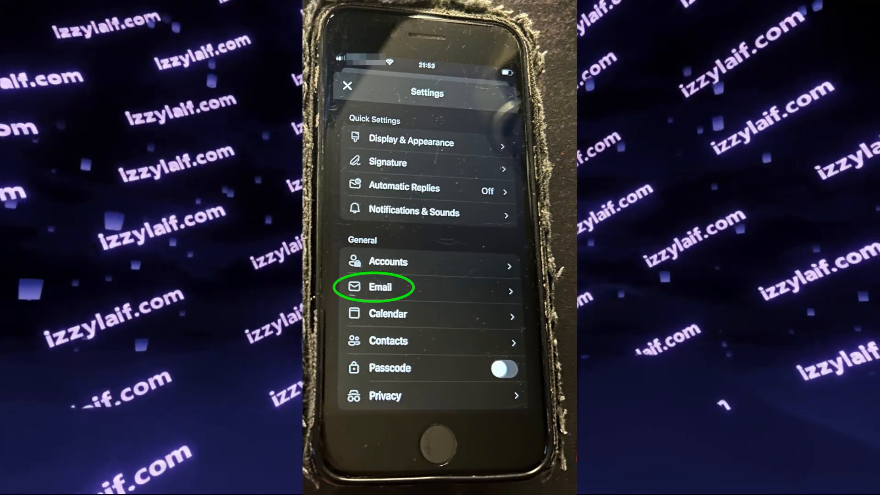
# Step: Under Email > Email Organisation, switch off Group Emails by Conversation
pyautogui.click(378, 287)
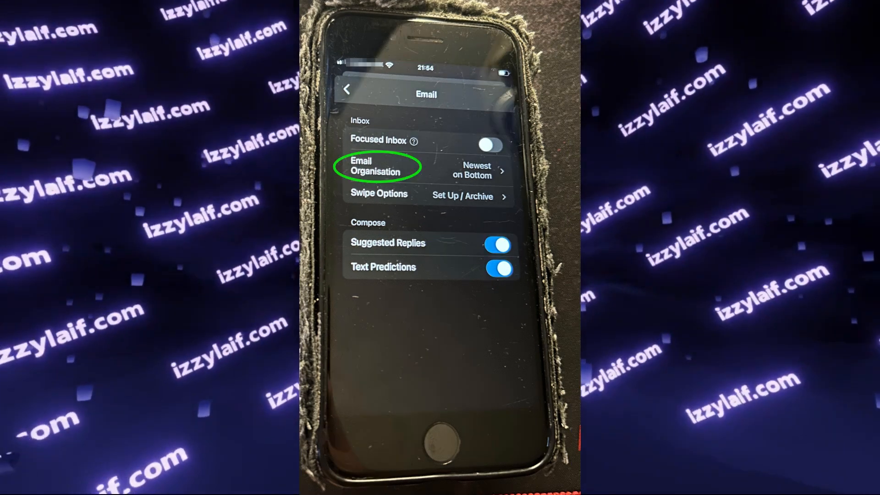
pyautogui.click(381, 167)
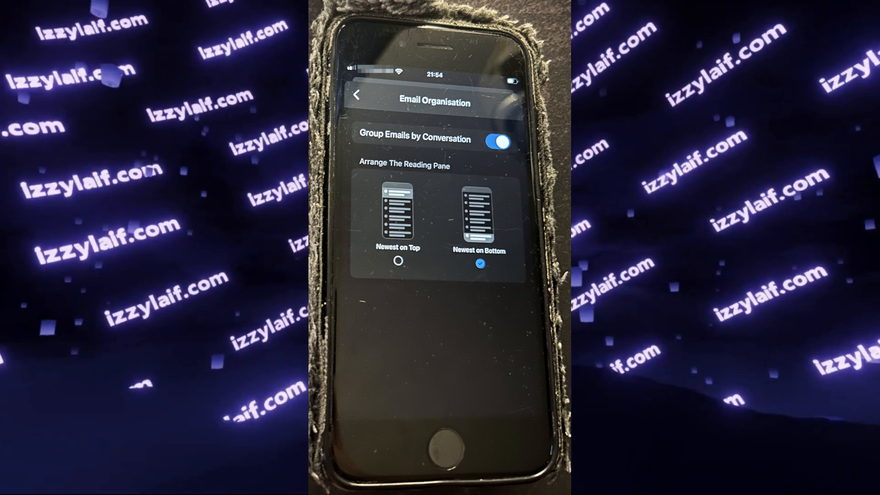
pyautogui.click(496, 141)
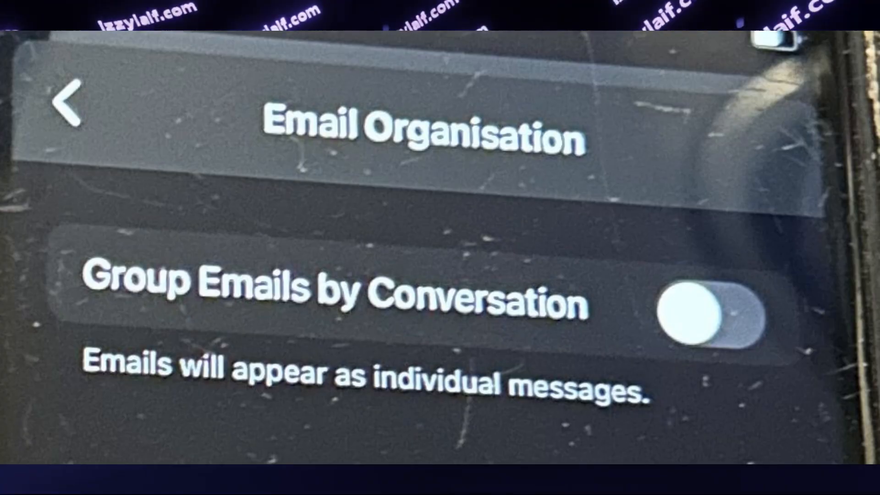